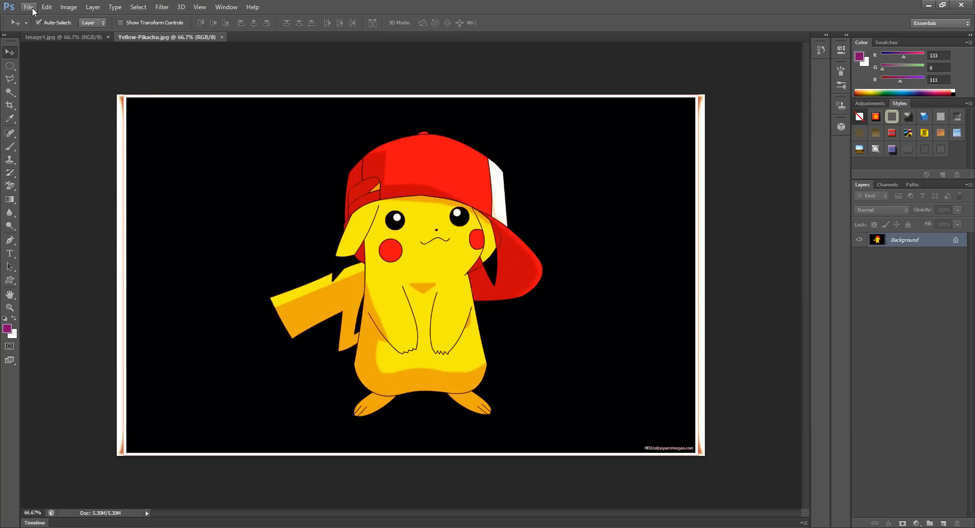
Step: Dismiss the Open dialog and convert the Pikachu Background layer into Layer 0
left_click(28, 6)
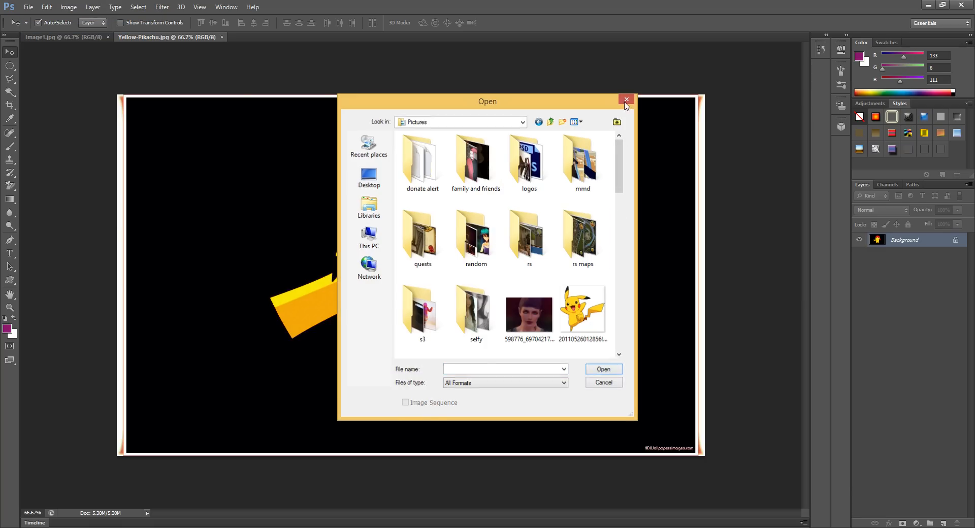
left_click(625, 99)
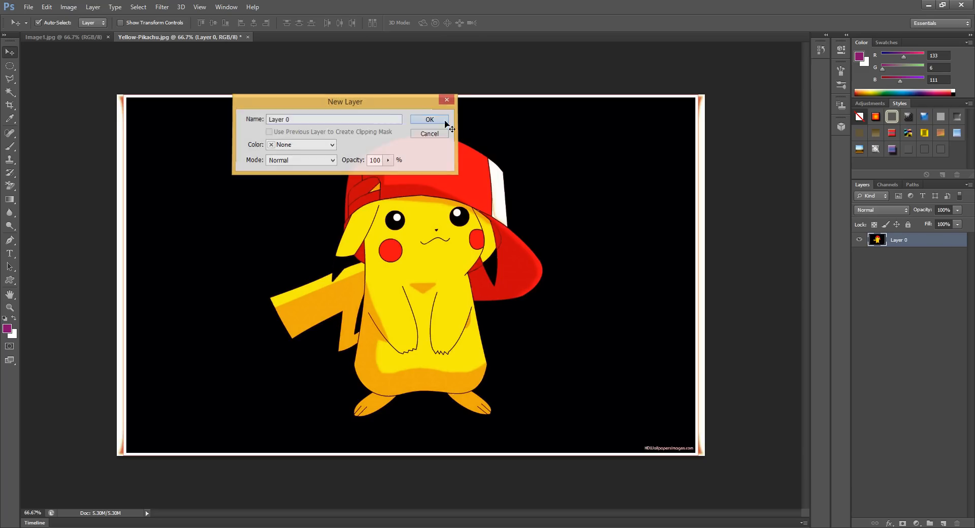
left_click(429, 120)
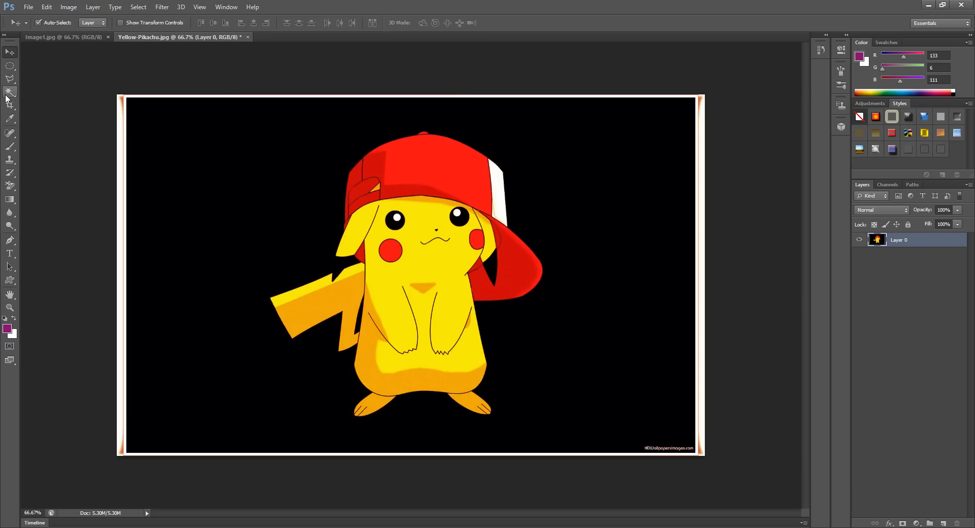
Step: Select the Magic Wand Tool from the selection tools flyout
left_click(10, 93)
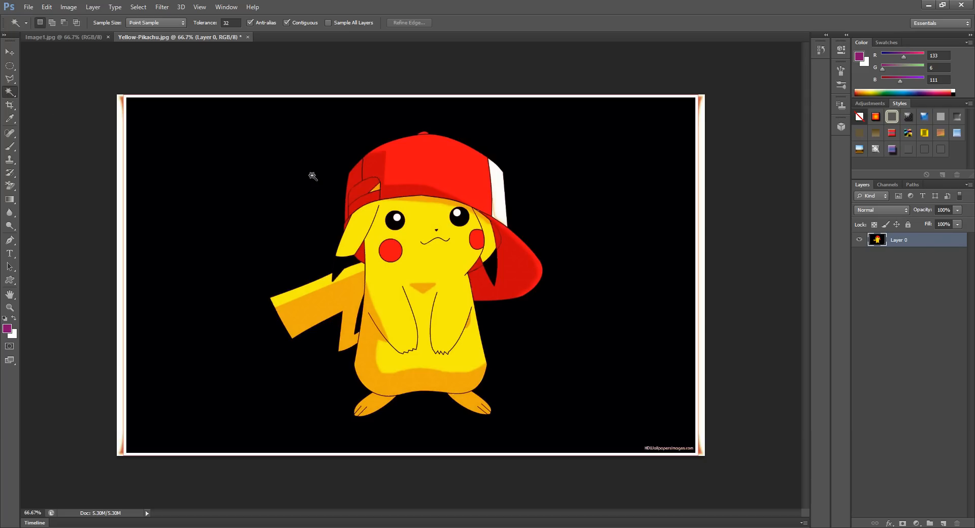
left_click(10, 92)
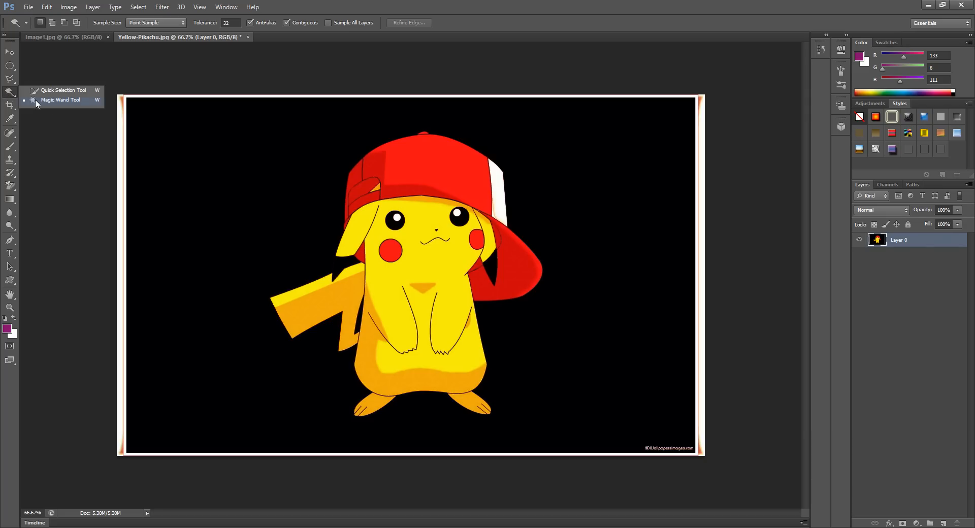
left_click(61, 100)
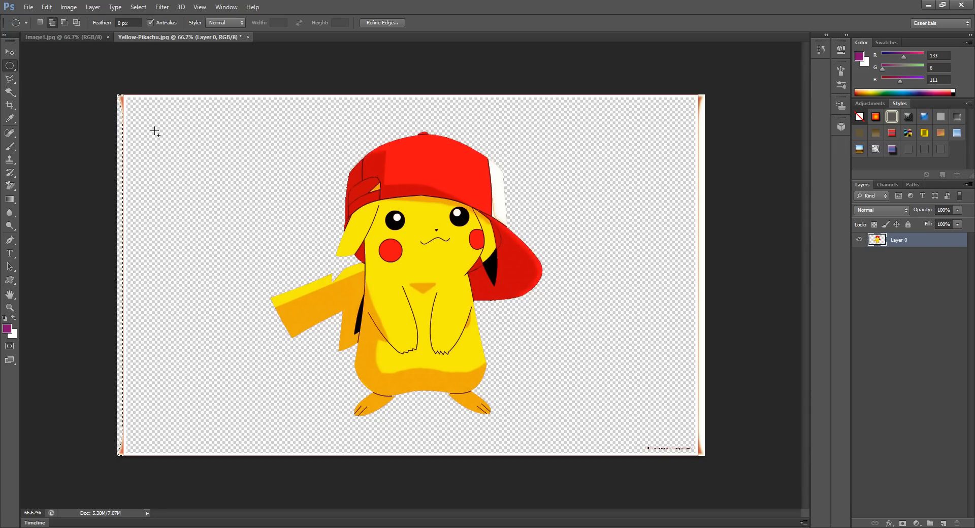
Step: Marquee-select and delete the white border strips, then deselect
left_click_drag(154, 130, 118, 362)
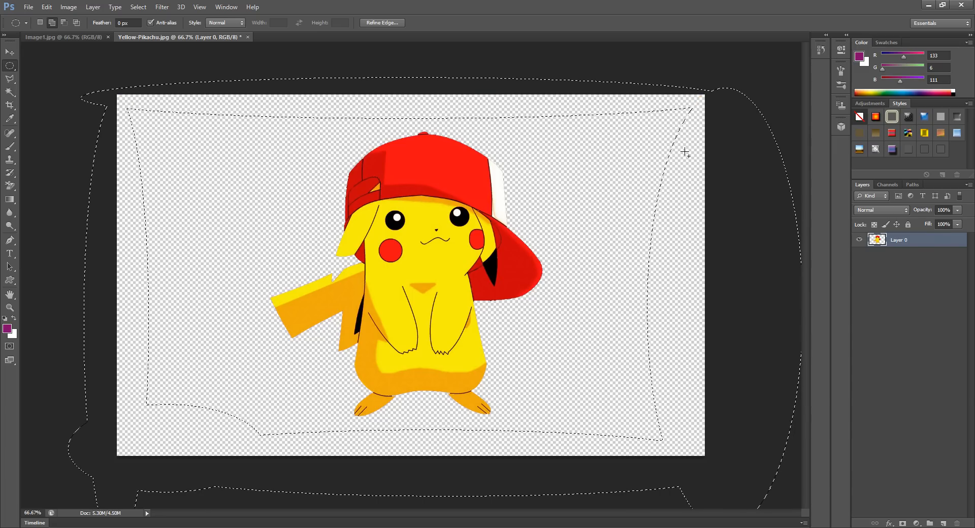
right_click(686, 152)
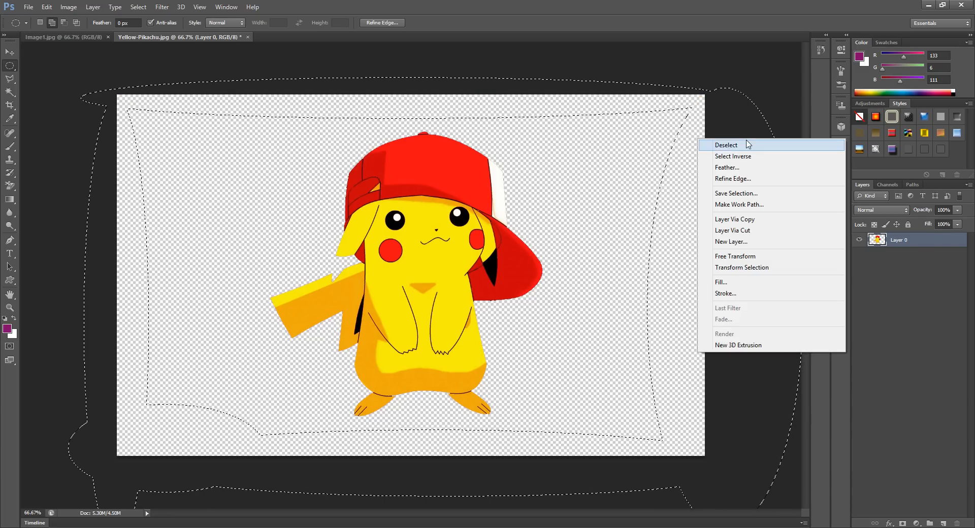
left_click(725, 144)
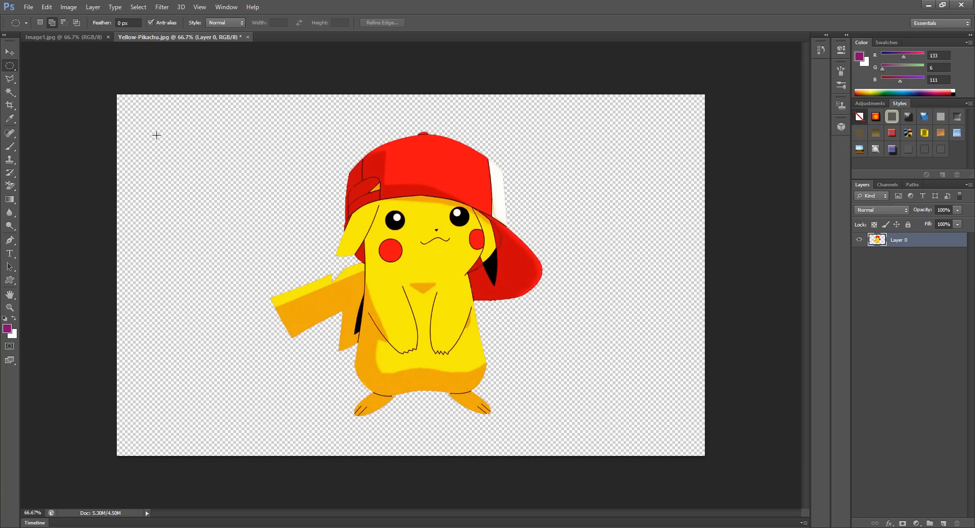
mouse_move(141, 125)
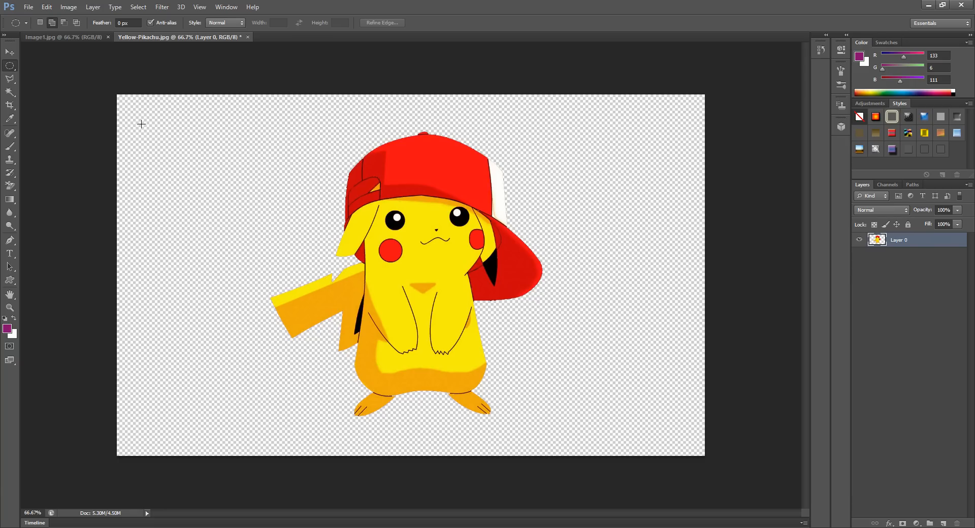
mouse_move(47, 7)
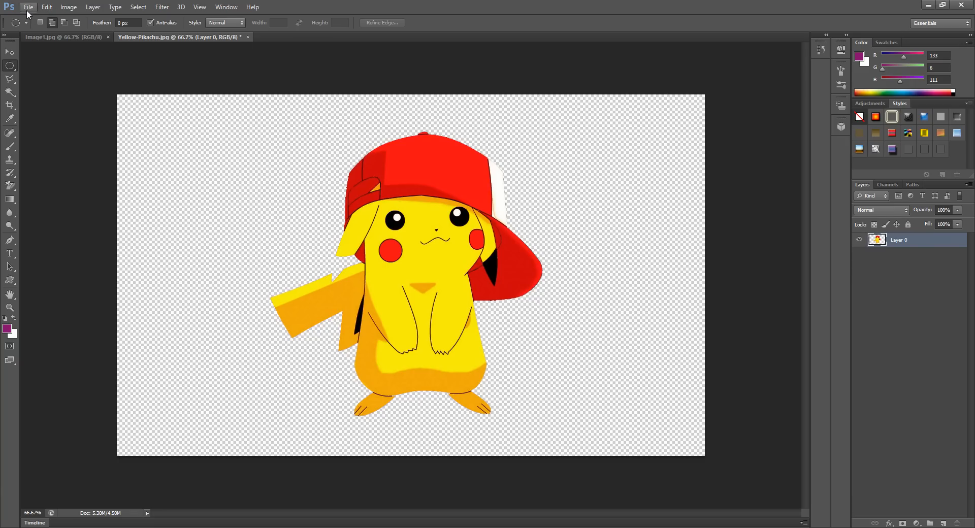
Step: Save a copy named gfdngd in PNG format to Pictures
left_click(27, 6)
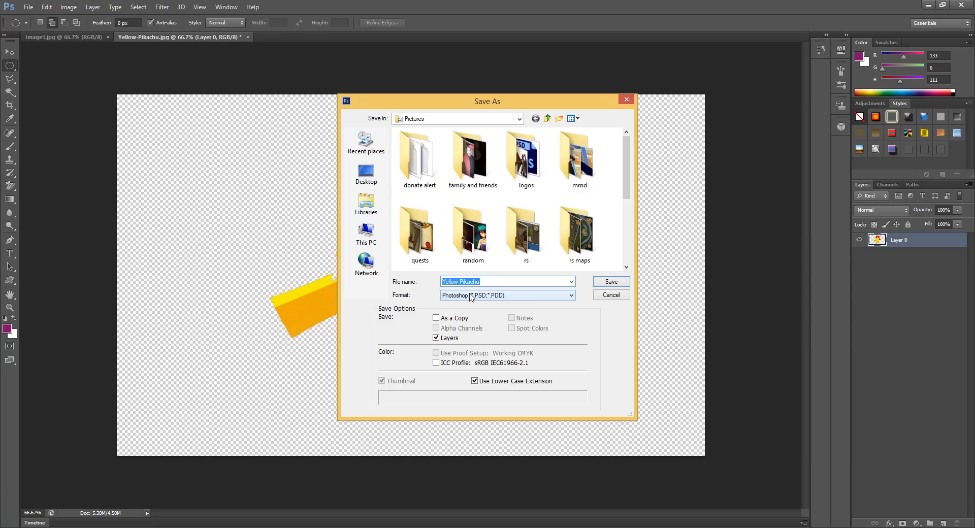
type("gfdngd")
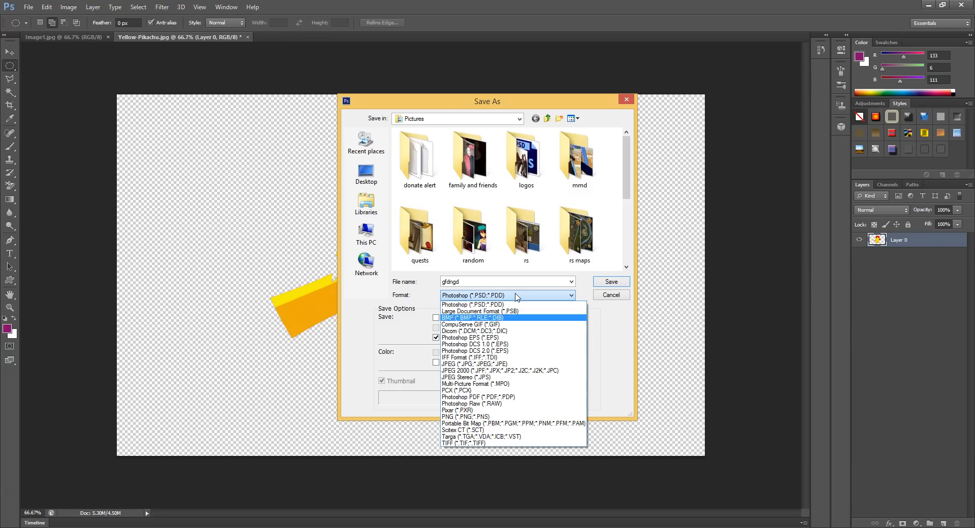
left_click(465, 410)
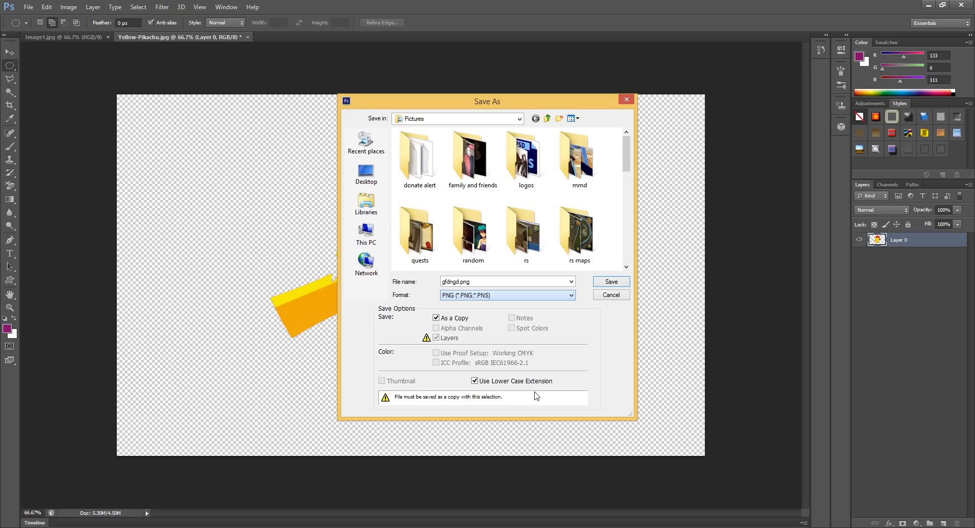
left_click(435, 337)
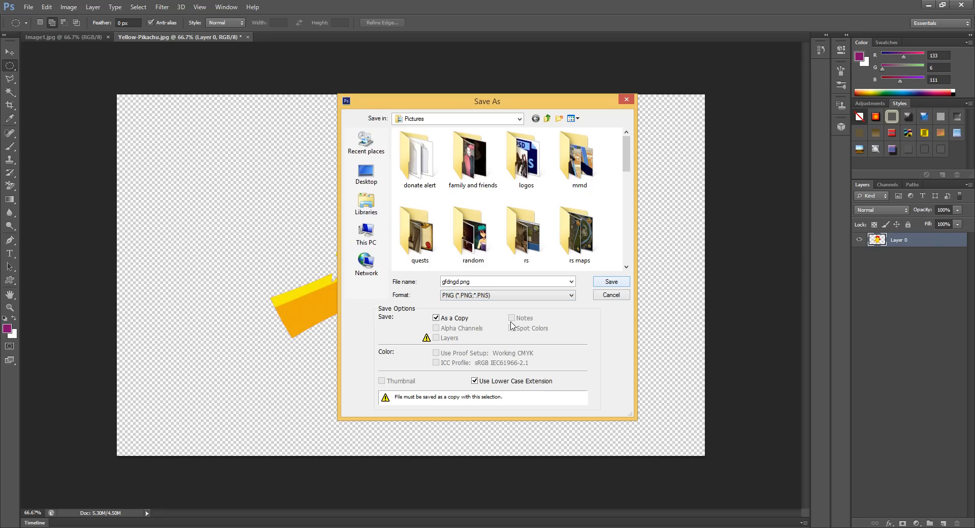
left_click(505, 295)
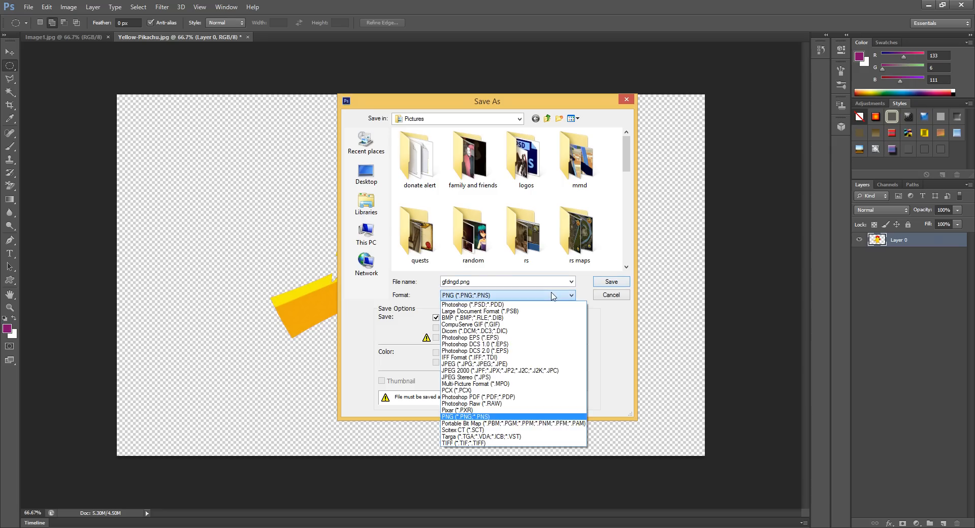
left_click(465, 416)
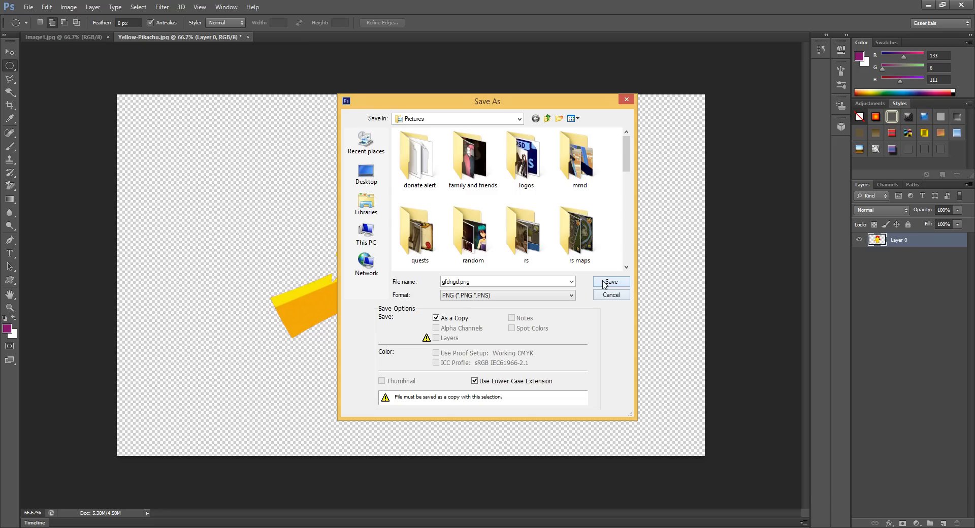
left_click(610, 282)
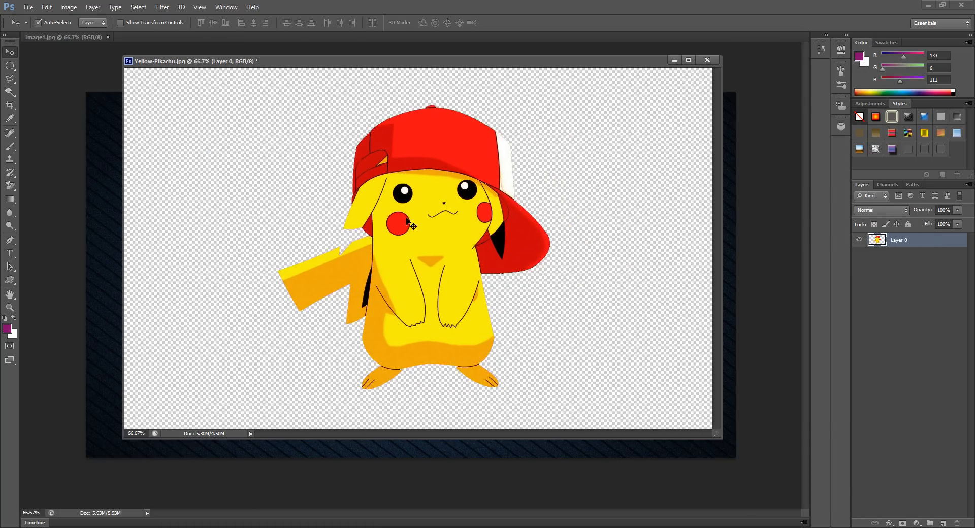
mouse_move(409, 112)
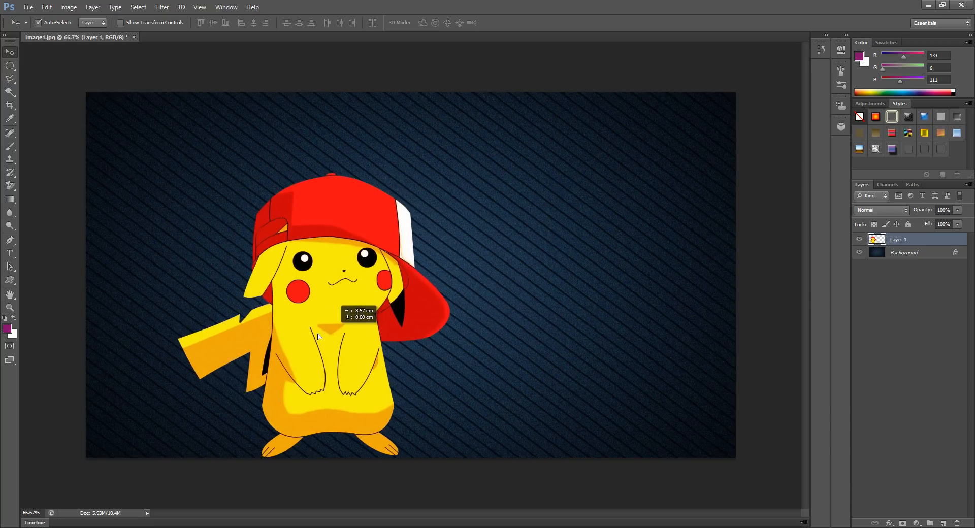
Step: Drag the Pikachu layer further left on Image1.jpg
left_click_drag(317, 336, 305, 324)
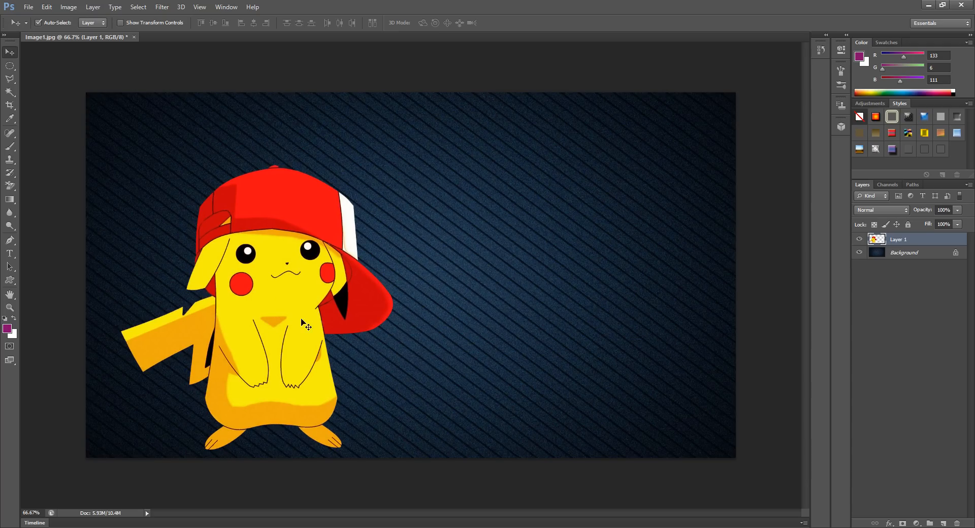
mouse_move(97, 158)
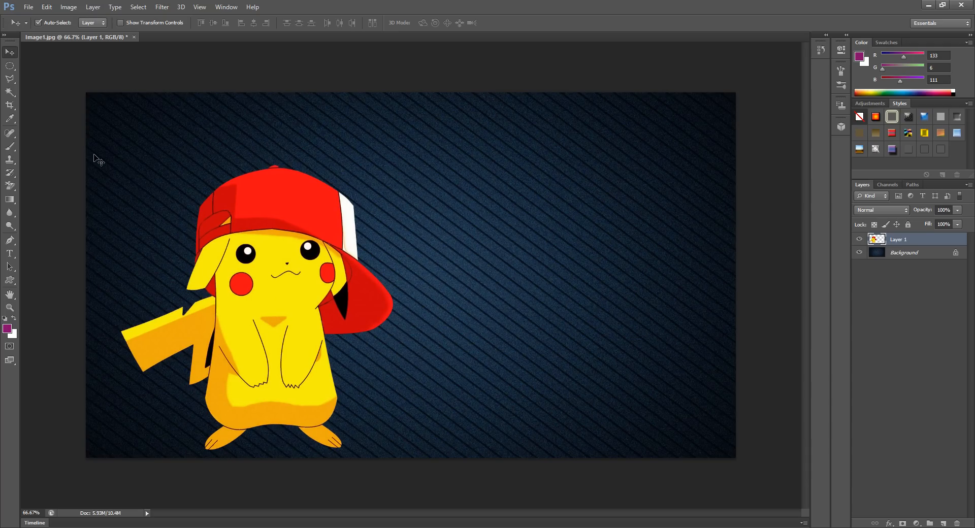